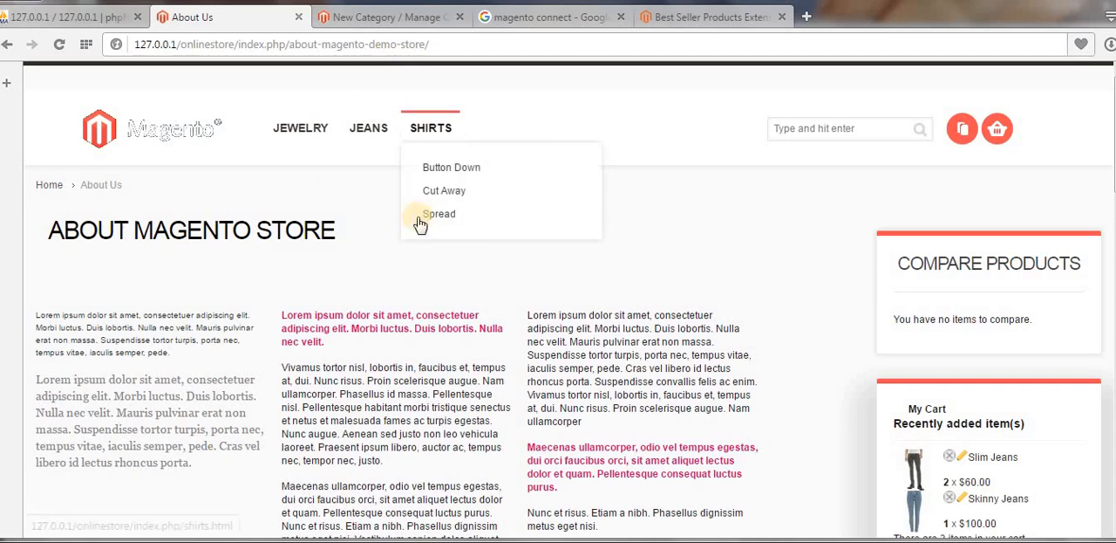
Switch to the admin panel and go to the Manage Pages list under CMS
scroll(down, 3)
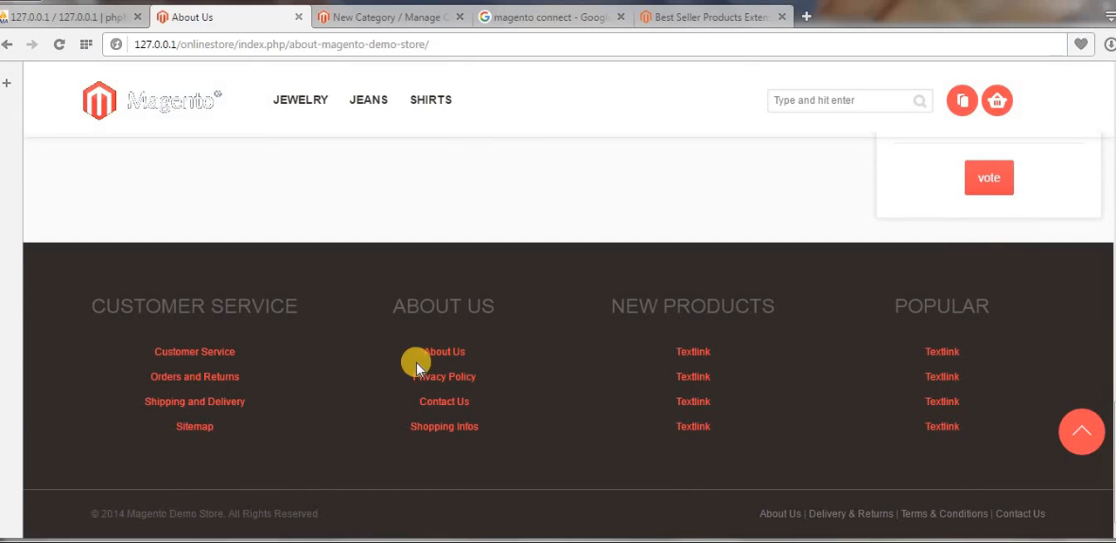
scroll(up, 3)
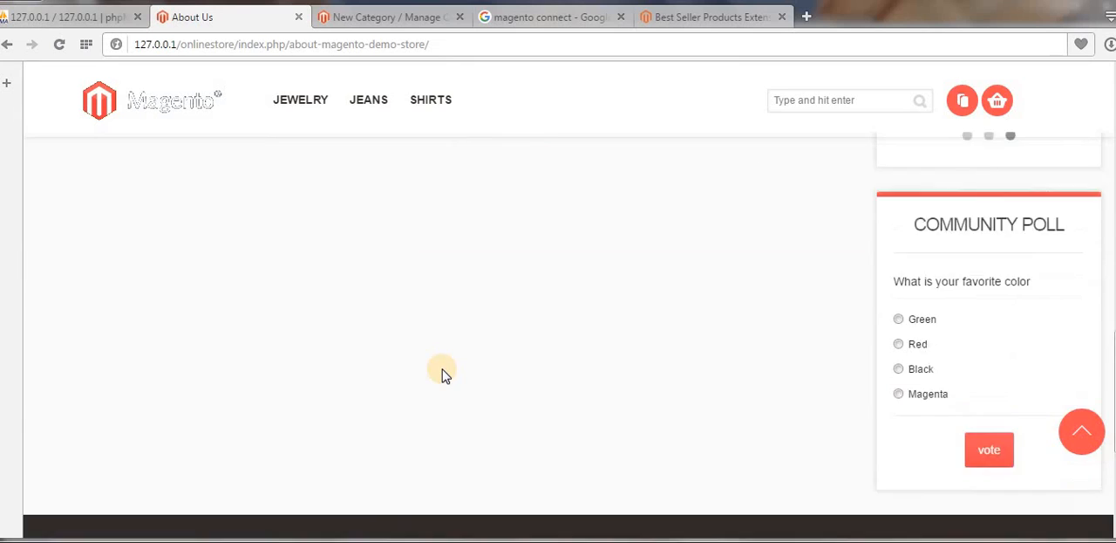
scroll(up, 3)
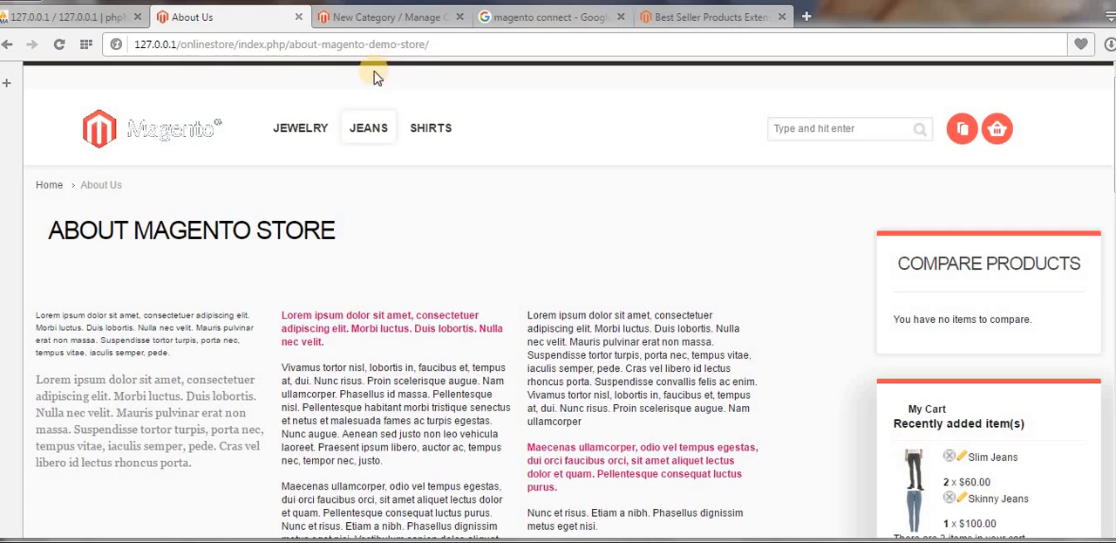
click(384, 17)
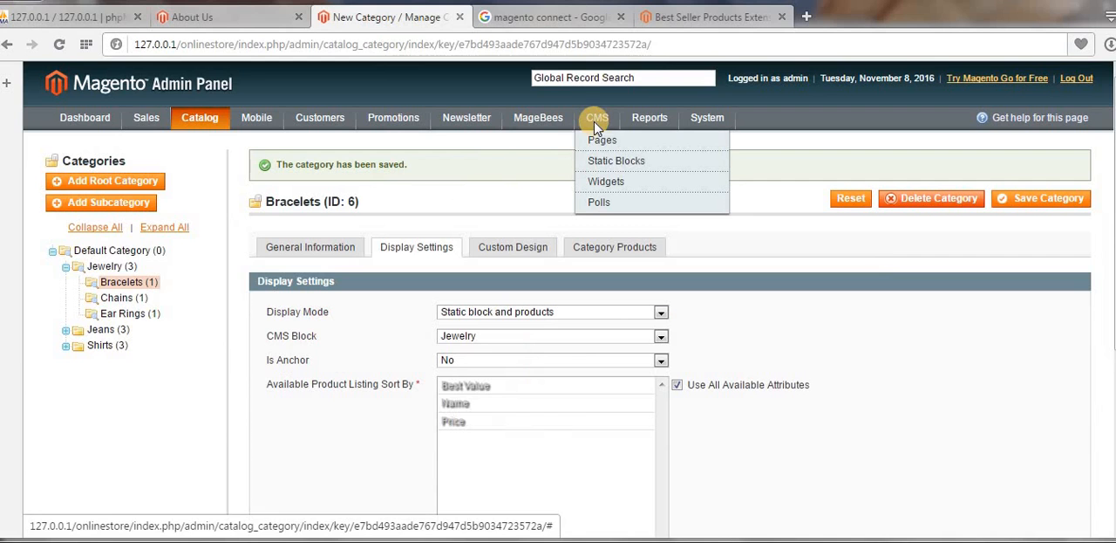
click(602, 140)
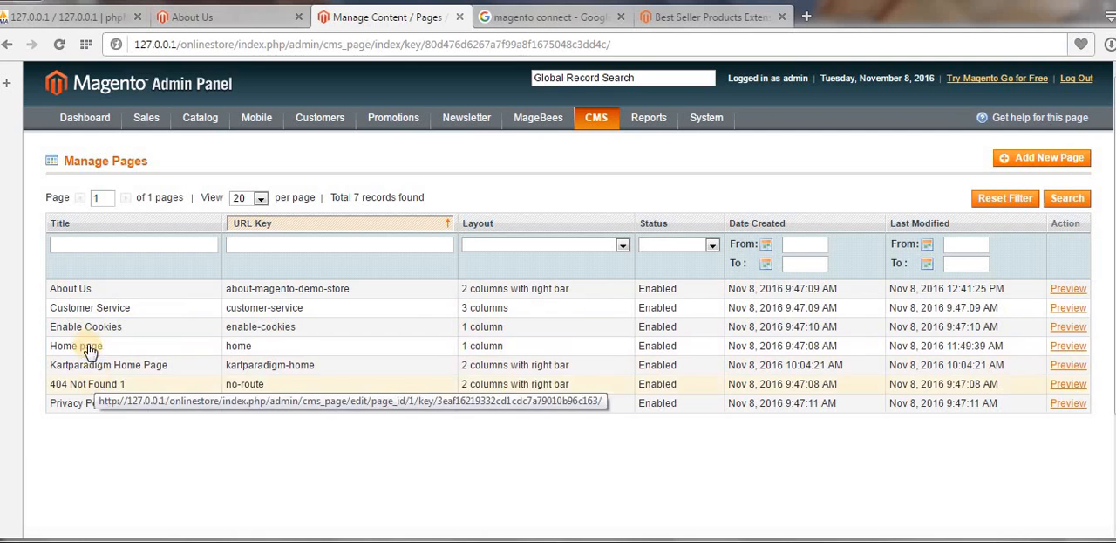
Open the About Us row from Manage Pages for editing
click(70, 287)
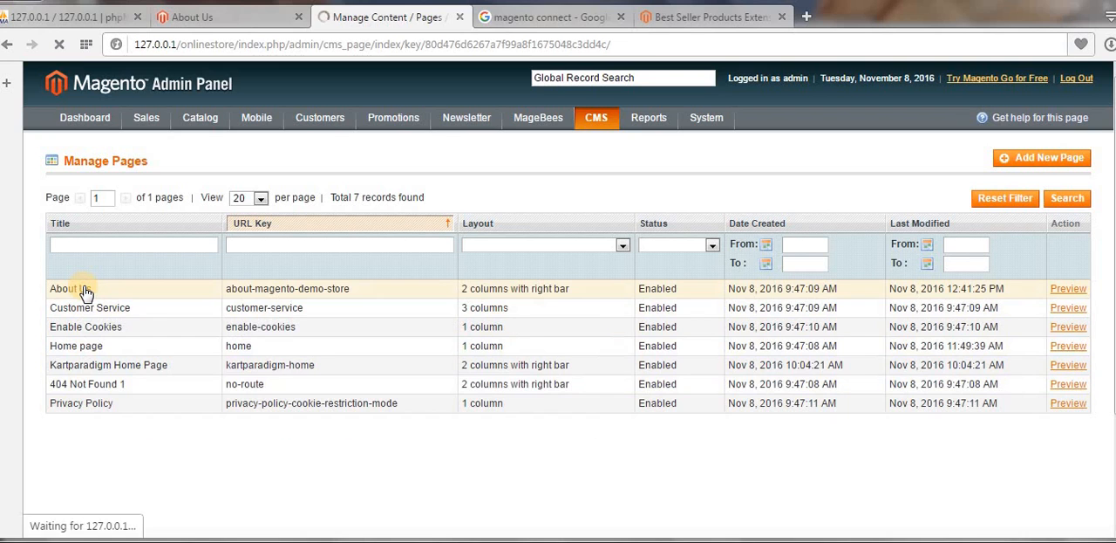
click(63, 288)
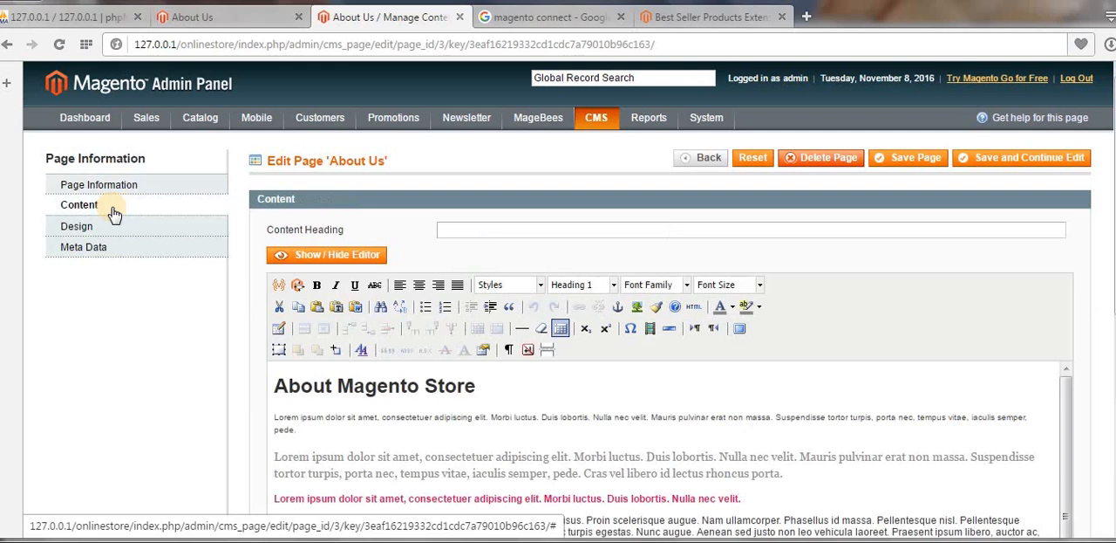
Set the About Us page layout to 3 columns and check it on the storefront with both sidebars
click(77, 225)
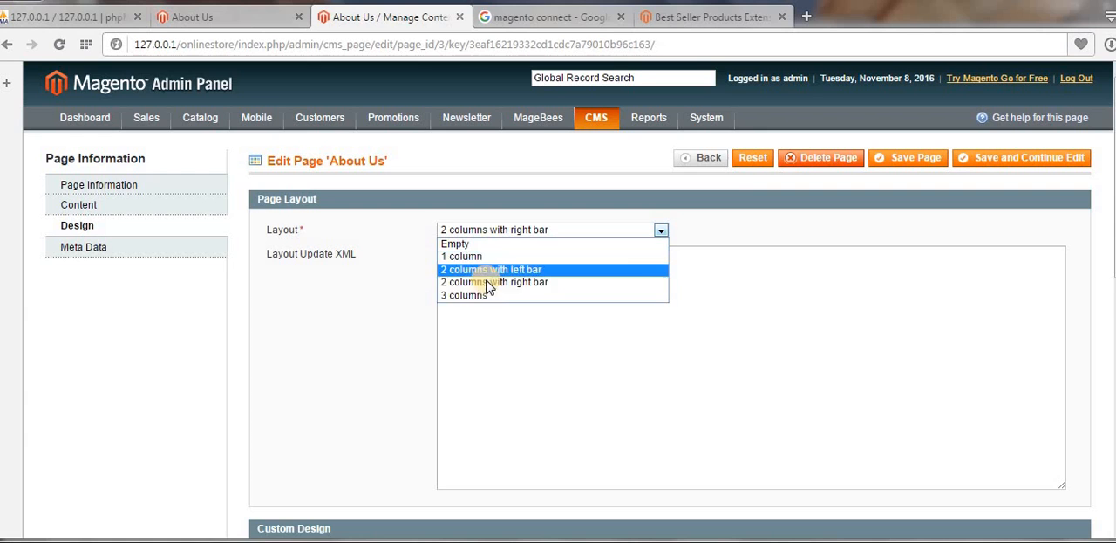
click(464, 295)
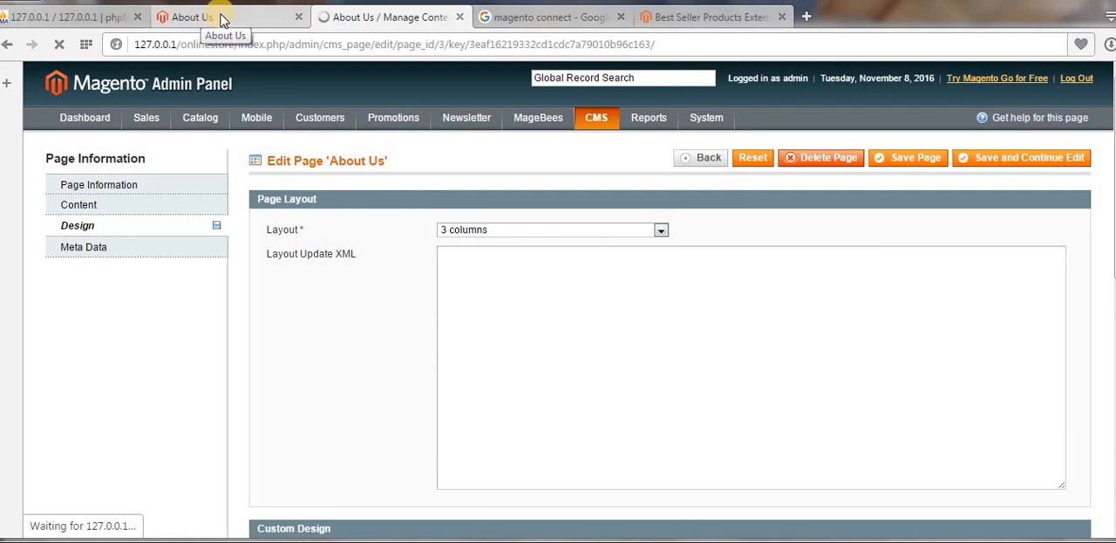
click(185, 17)
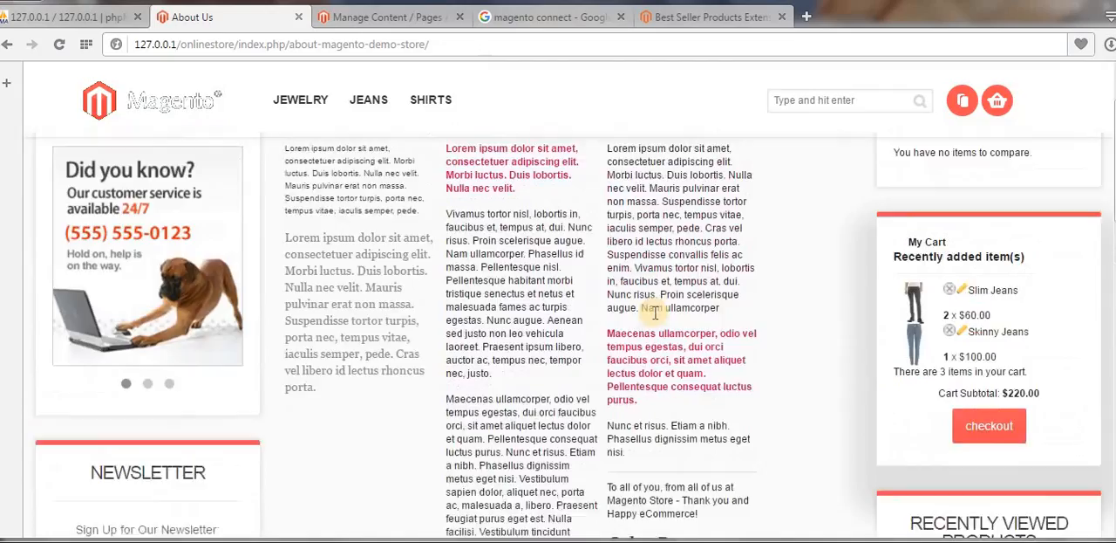
scroll(up, 3)
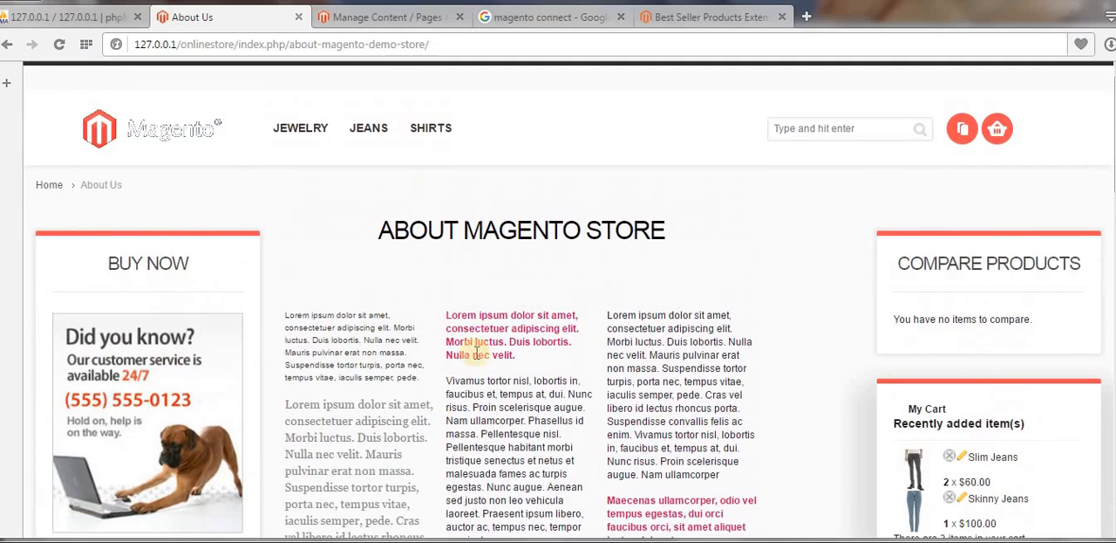
click(383, 17)
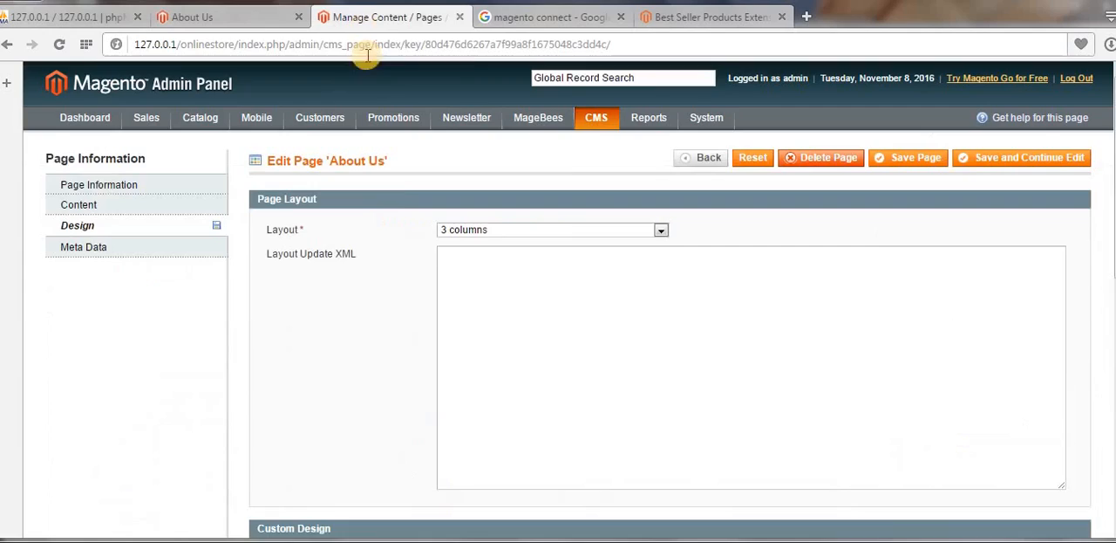
Reopen About Us, set its layout to 1 column, and show the content as raw HTML
click(907, 157)
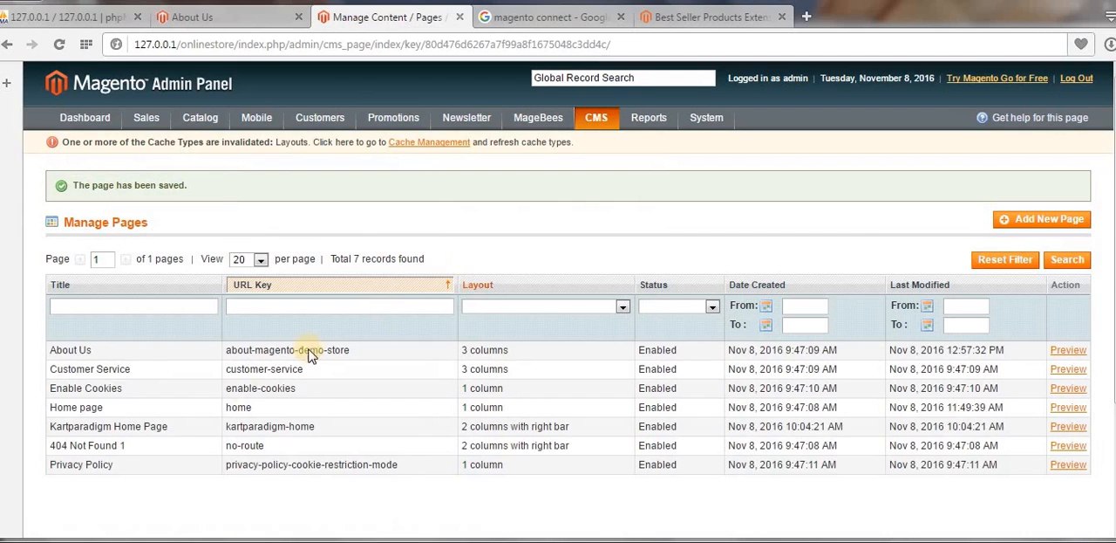
click(69, 349)
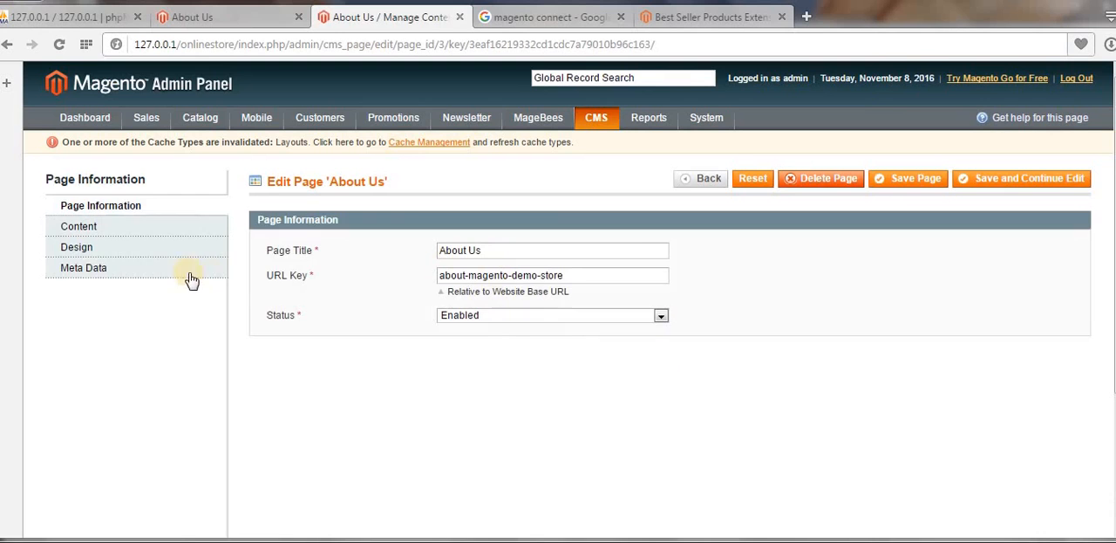
click(79, 227)
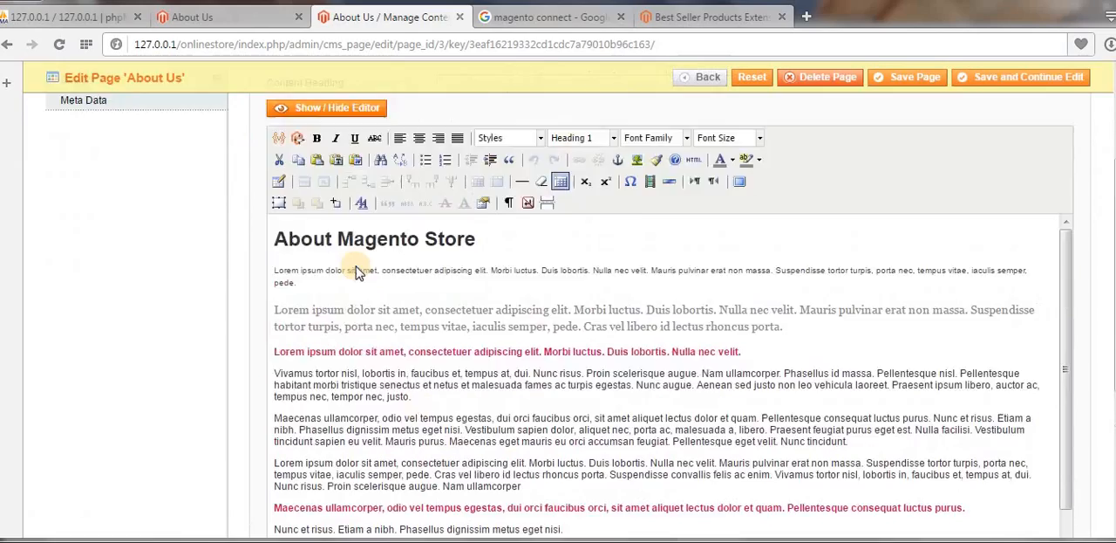
click(77, 244)
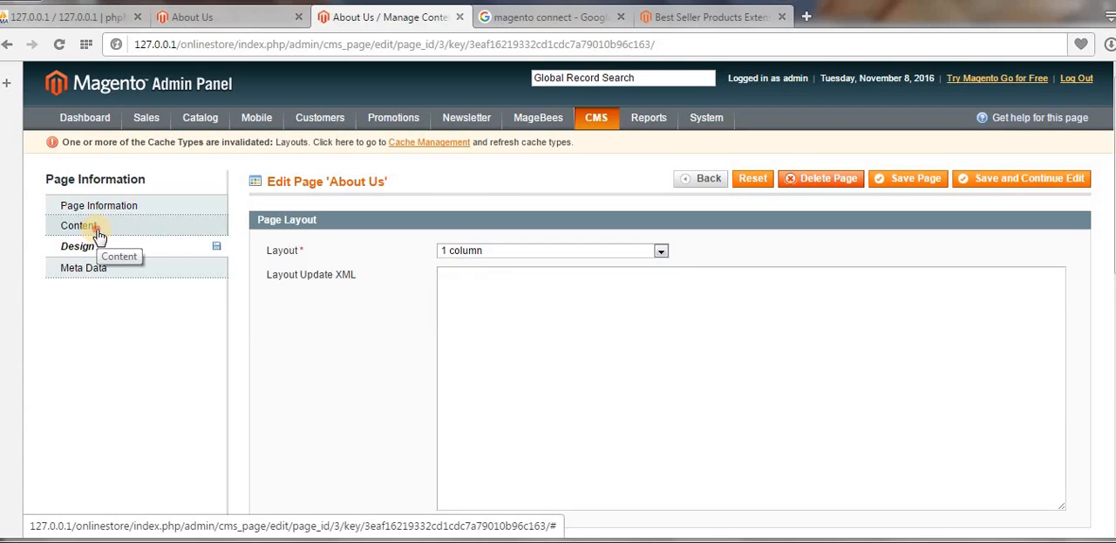
click(79, 225)
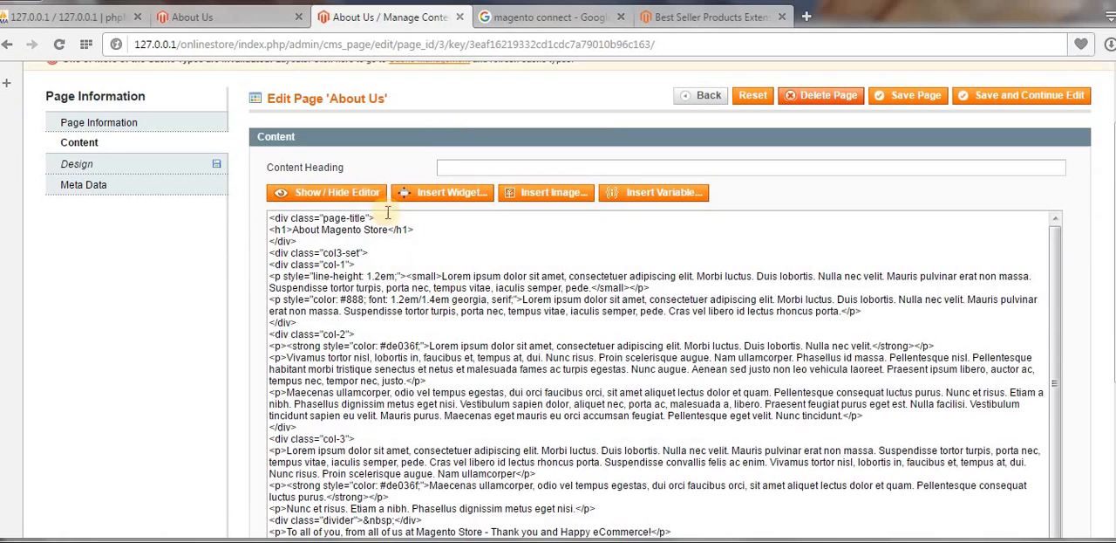
Insert "My" so the heading reads "About My Magento Store" and save the page
click(335, 192)
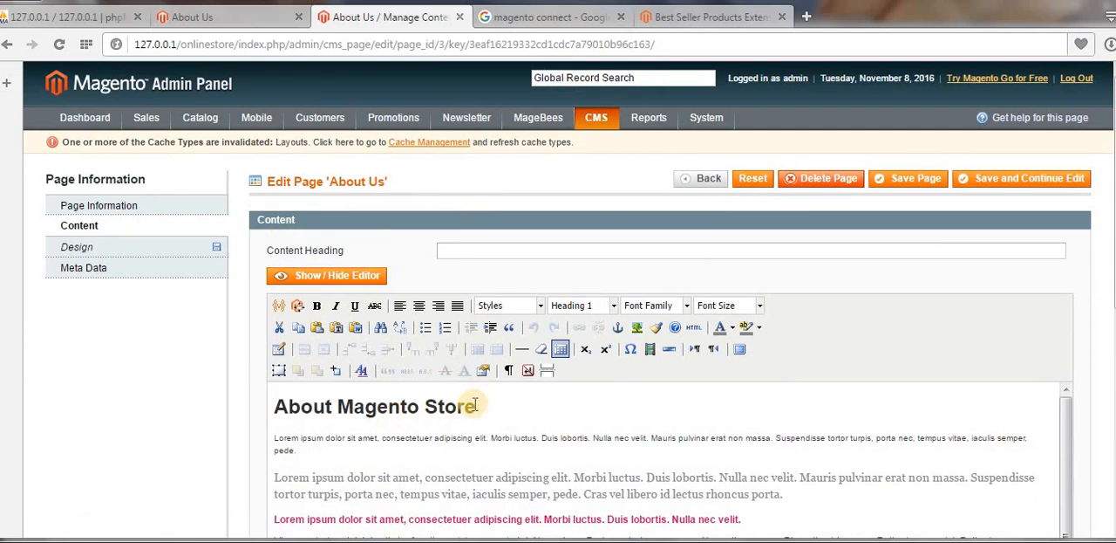
text(My)
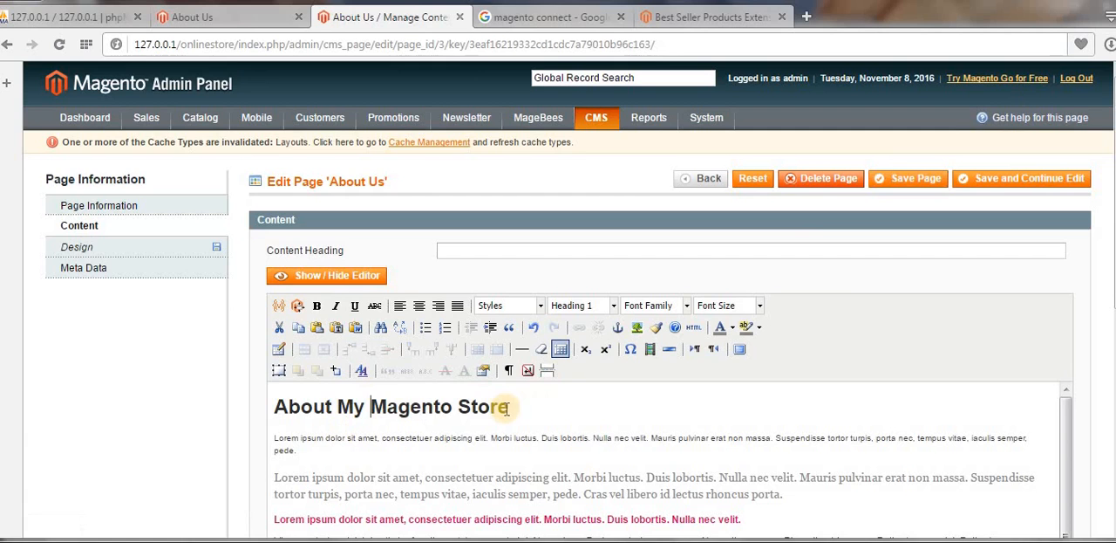
mouse_move(652, 417)
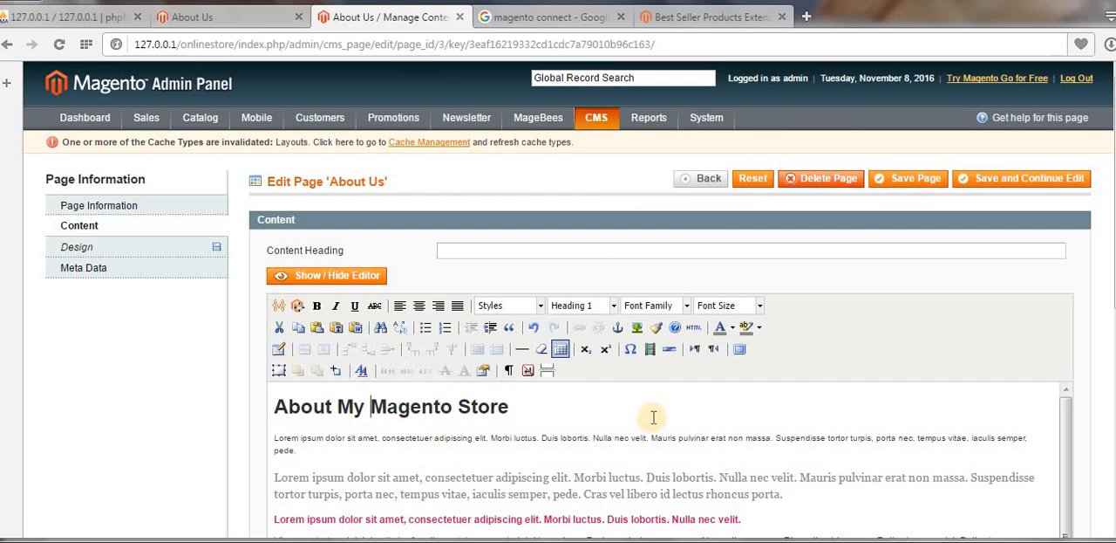
mouse_move(649, 348)
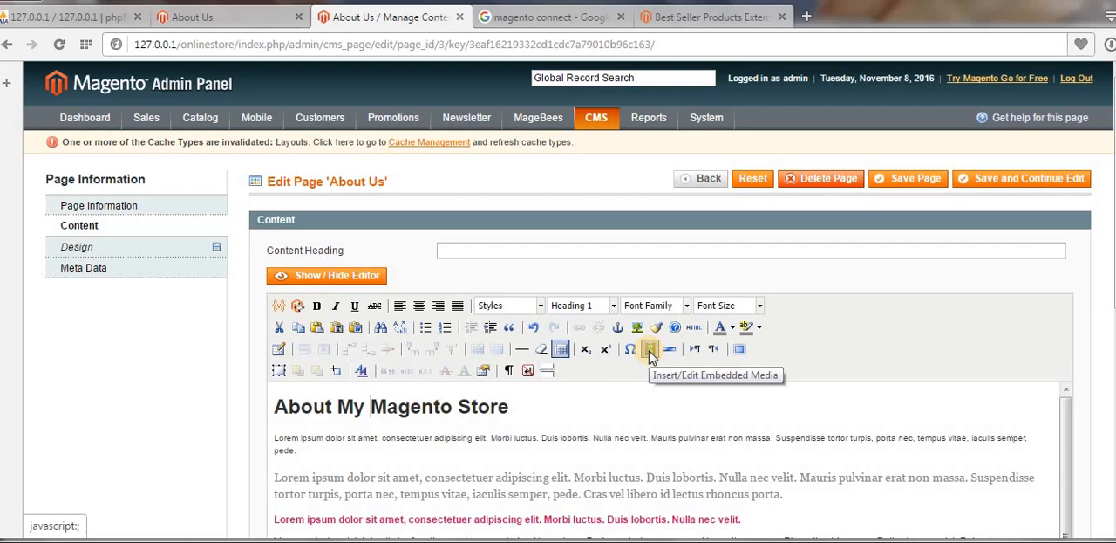
mouse_move(740, 349)
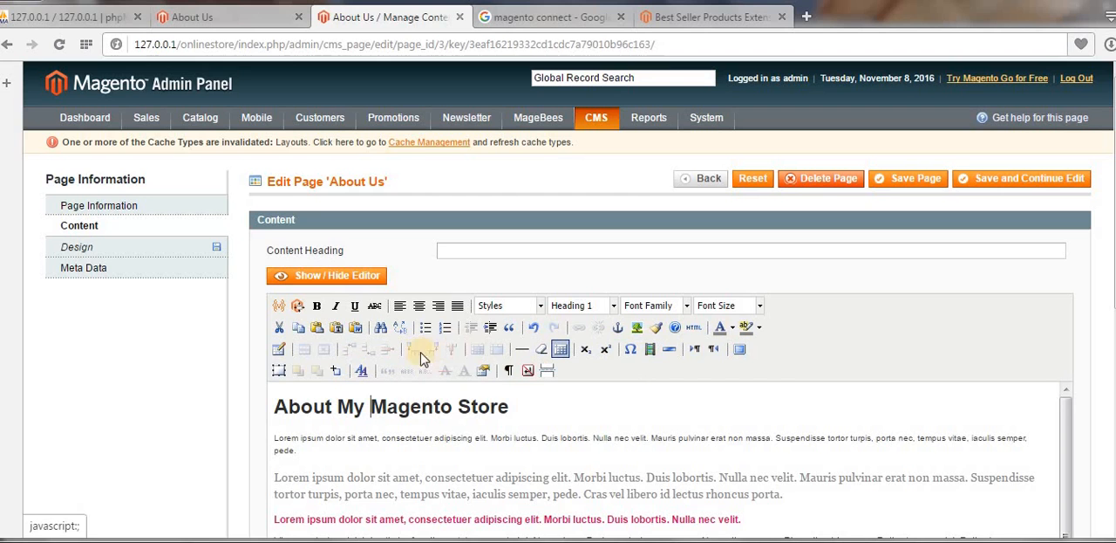
scroll(down, 3)
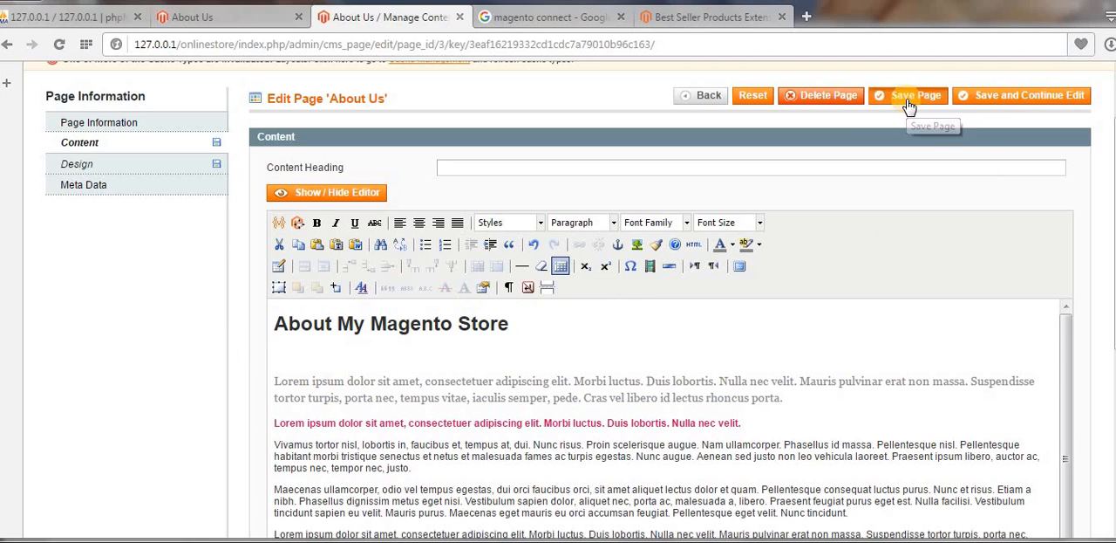
Save the page, confirm the storefront shows ABOUT MY MAGENTO STORE, and return to the admin Design settings
click(908, 94)
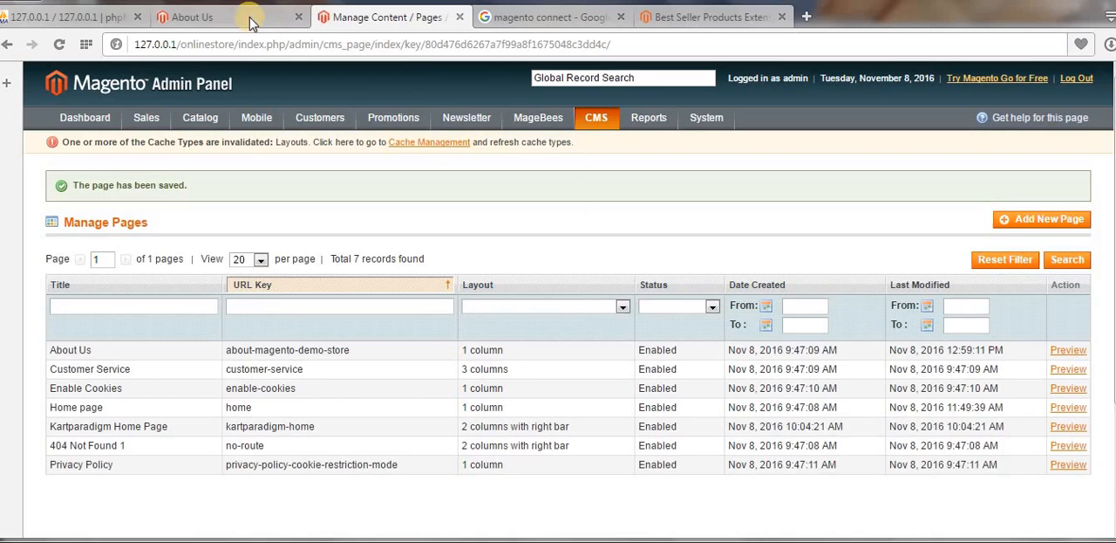
click(196, 17)
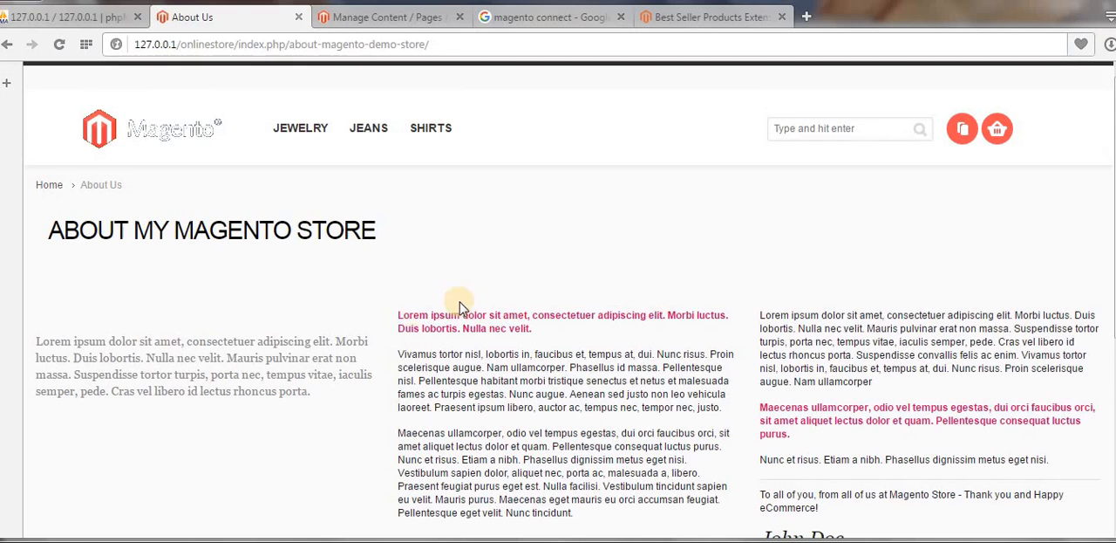
click(387, 18)
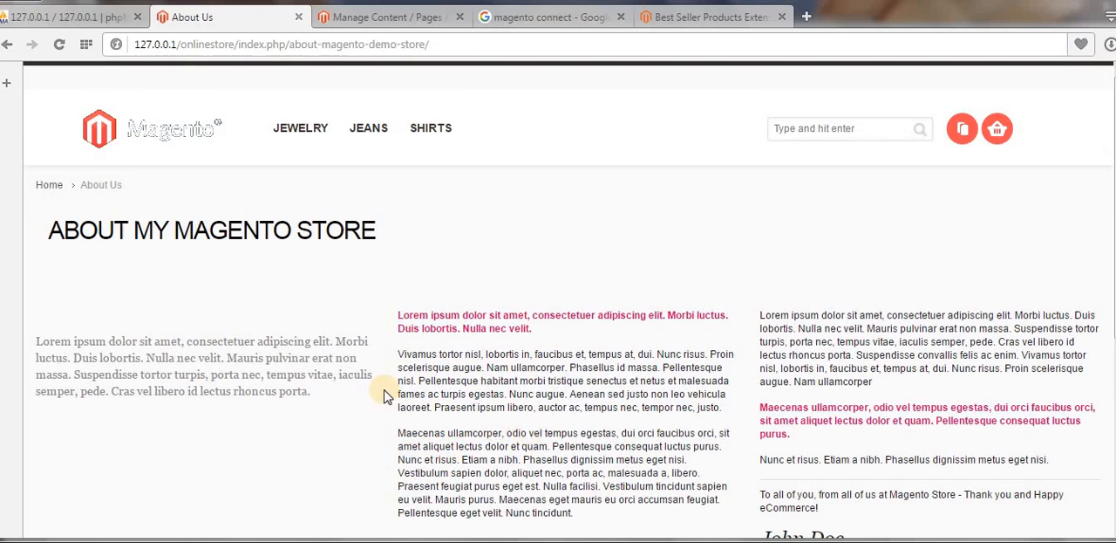
click(387, 17)
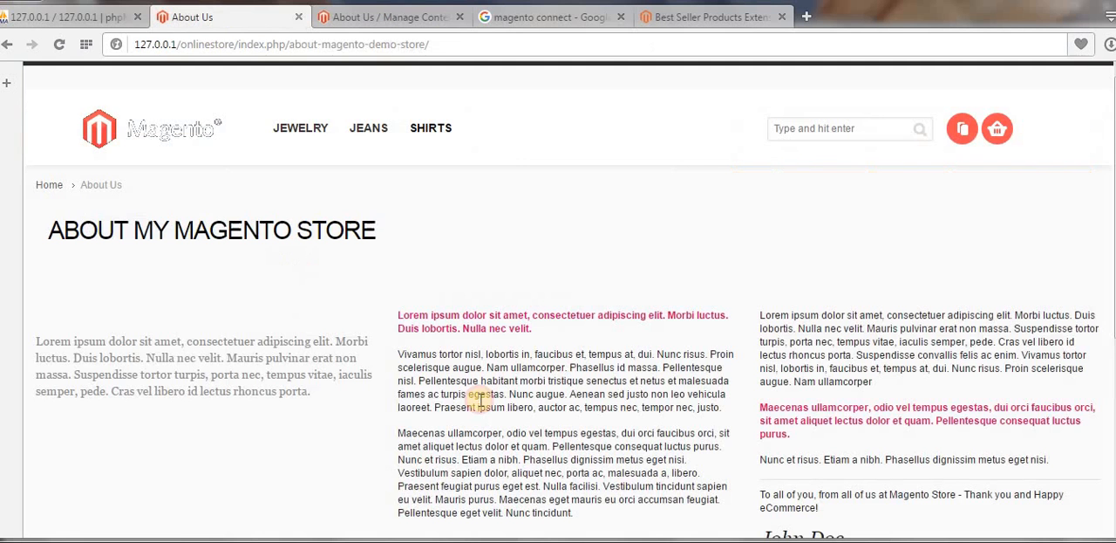
mouse_move(223, 28)
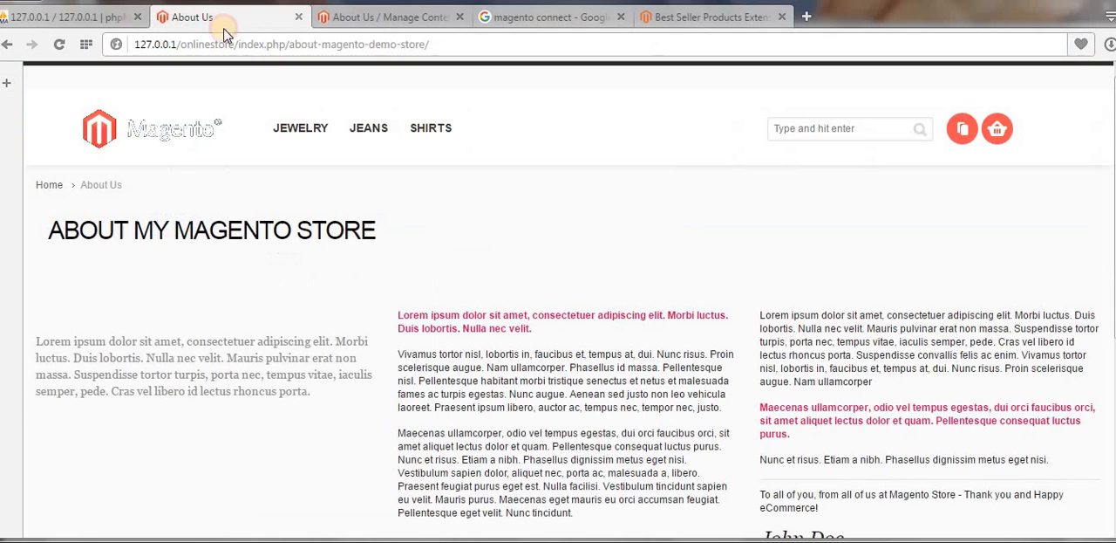
click(387, 17)
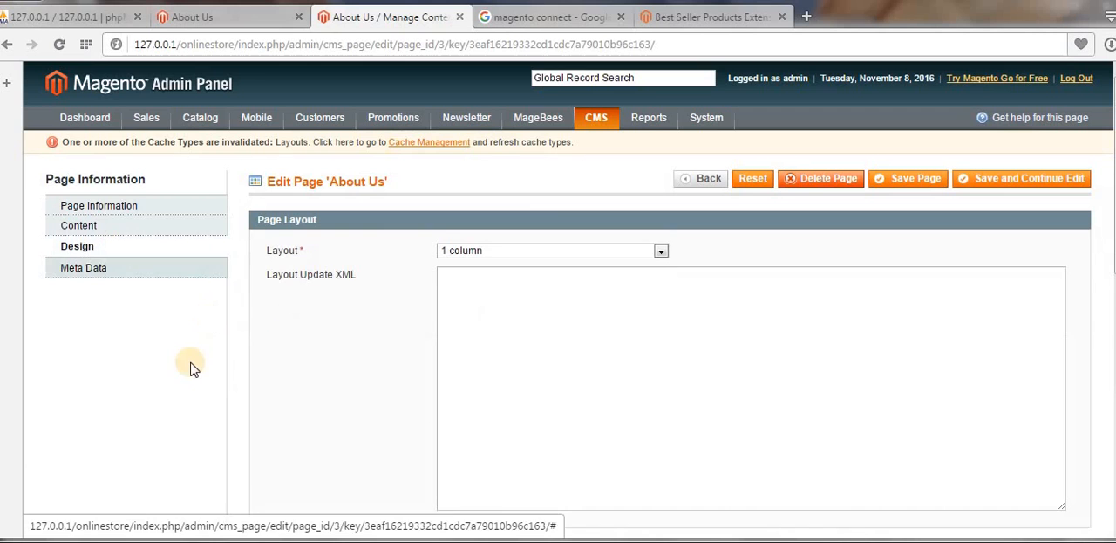
From the storefront About Us footer, open the Privacy Policy page and browse its cookie list
click(228, 18)
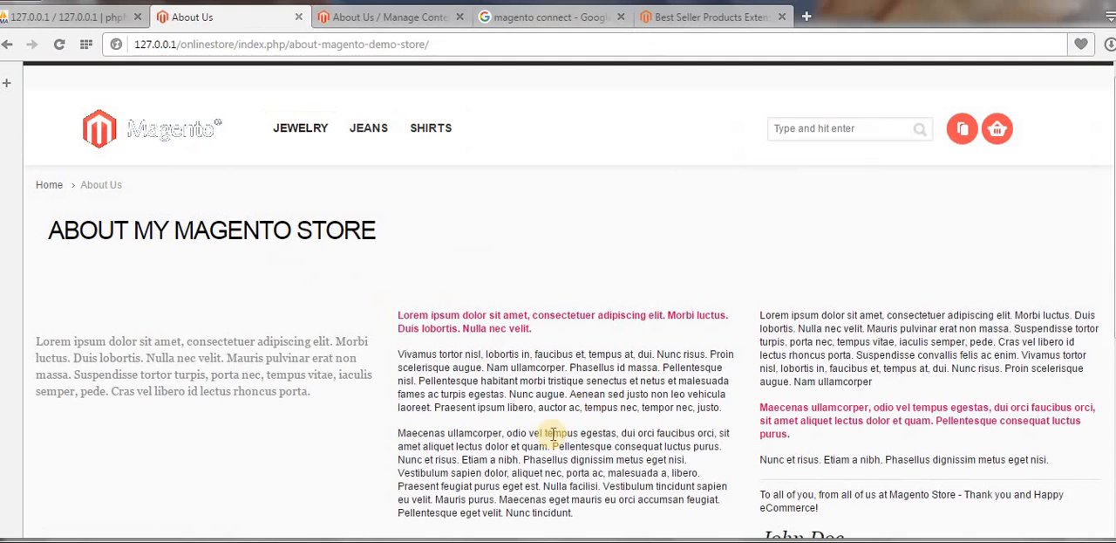
mouse_move(478, 247)
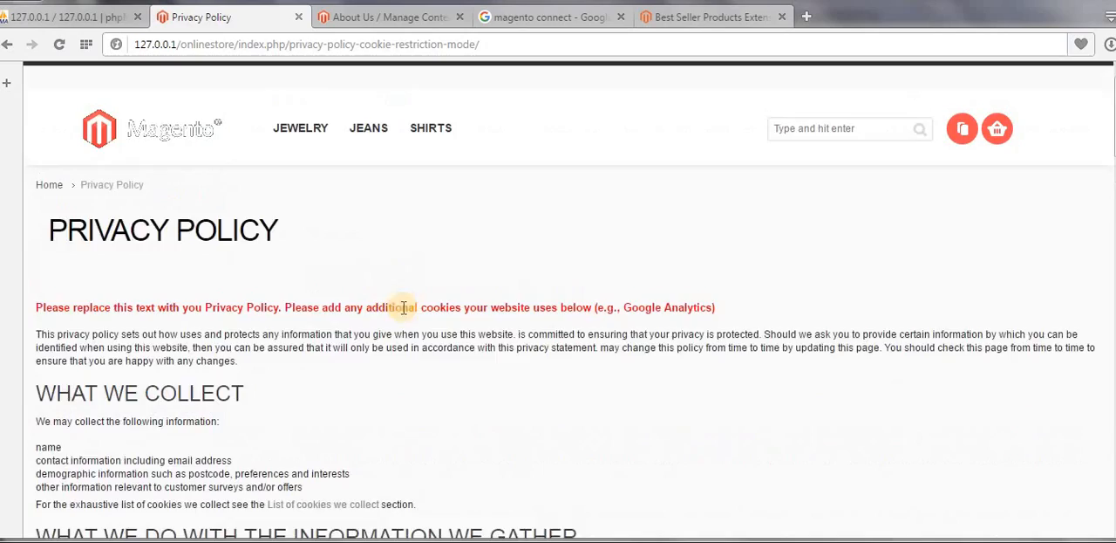
click(443, 377)
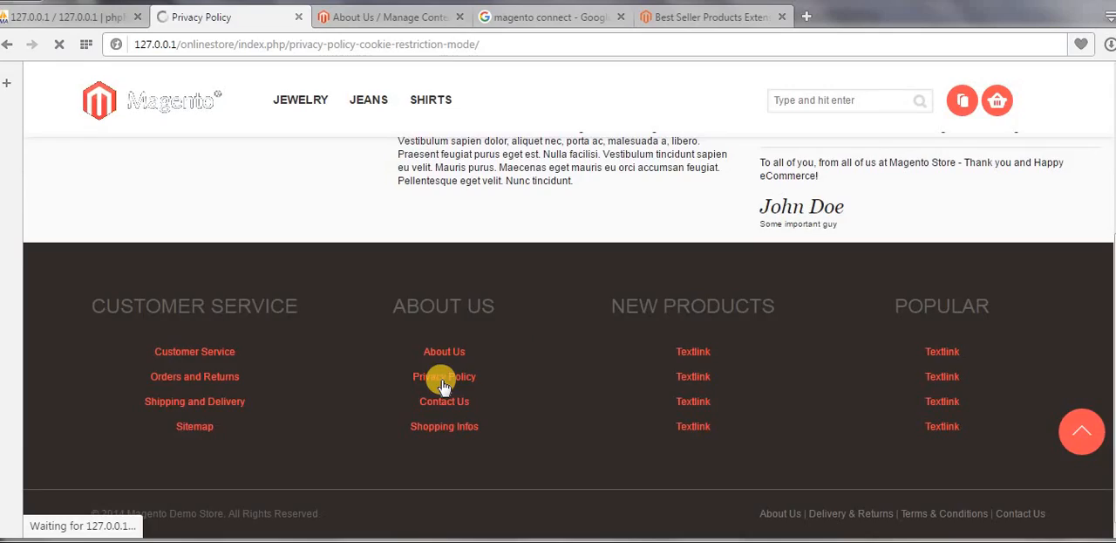
click(443, 377)
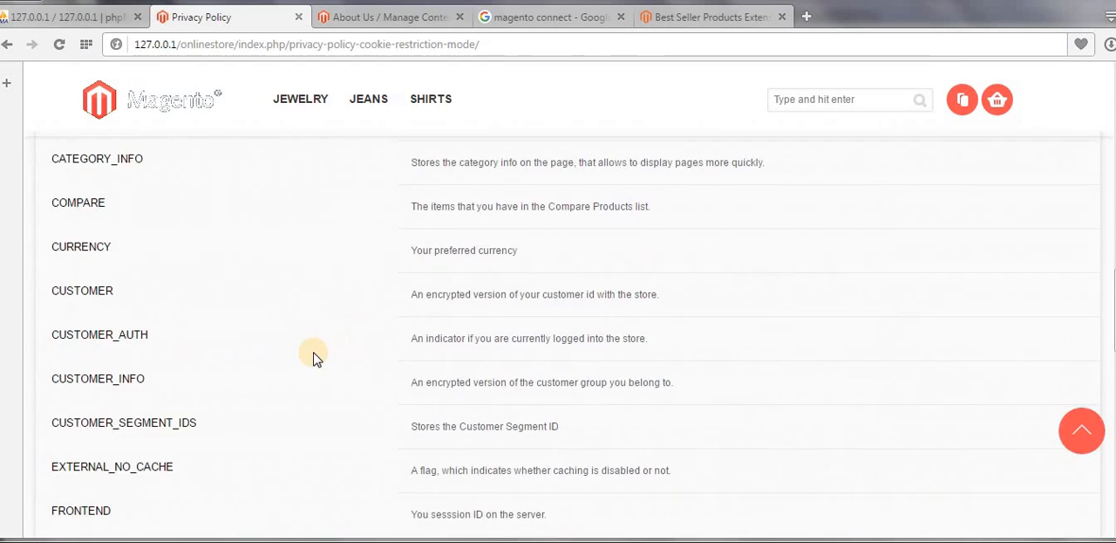
scroll(down, 3)
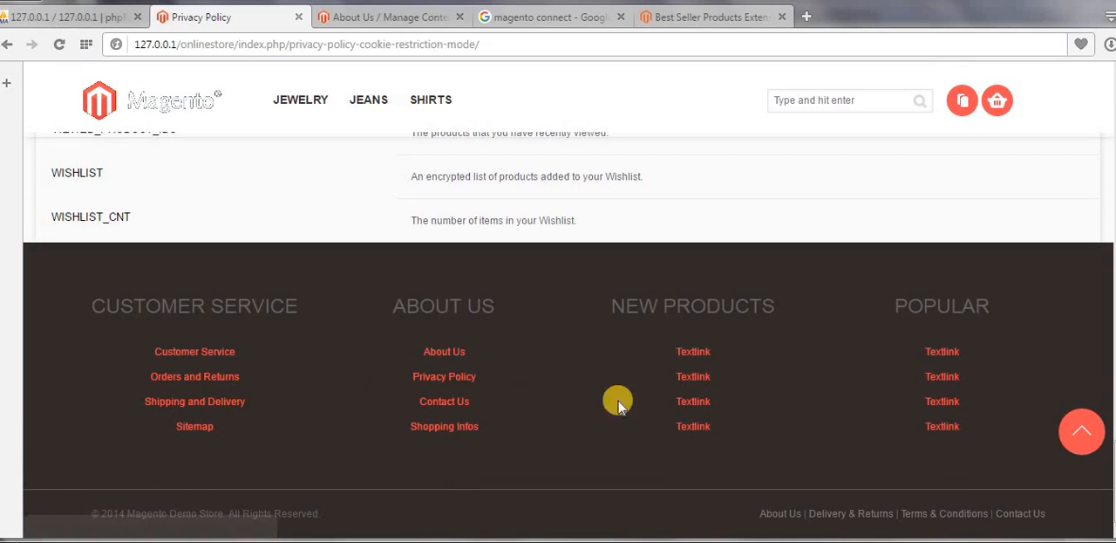
scroll(up, 3)
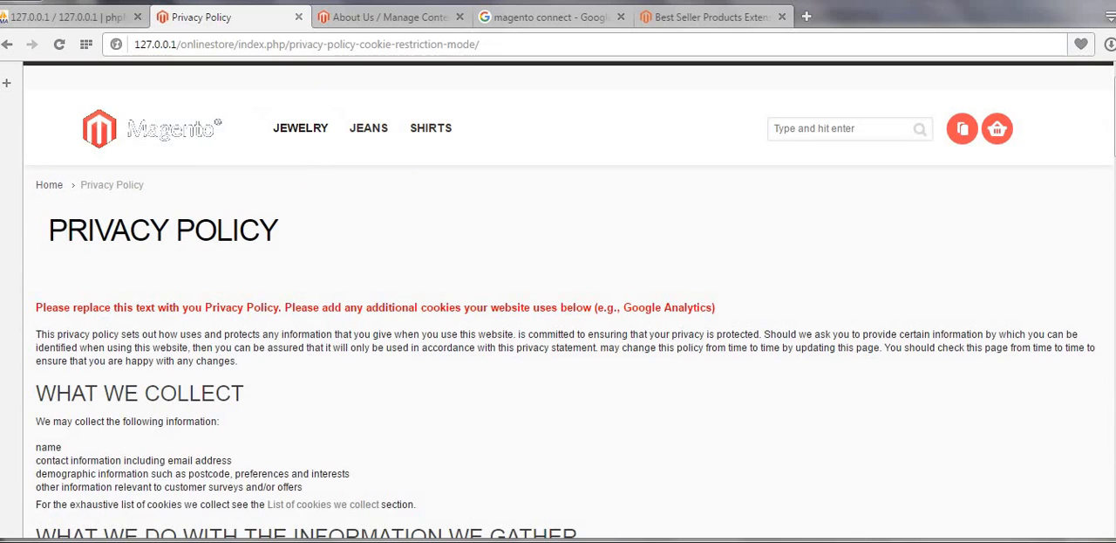